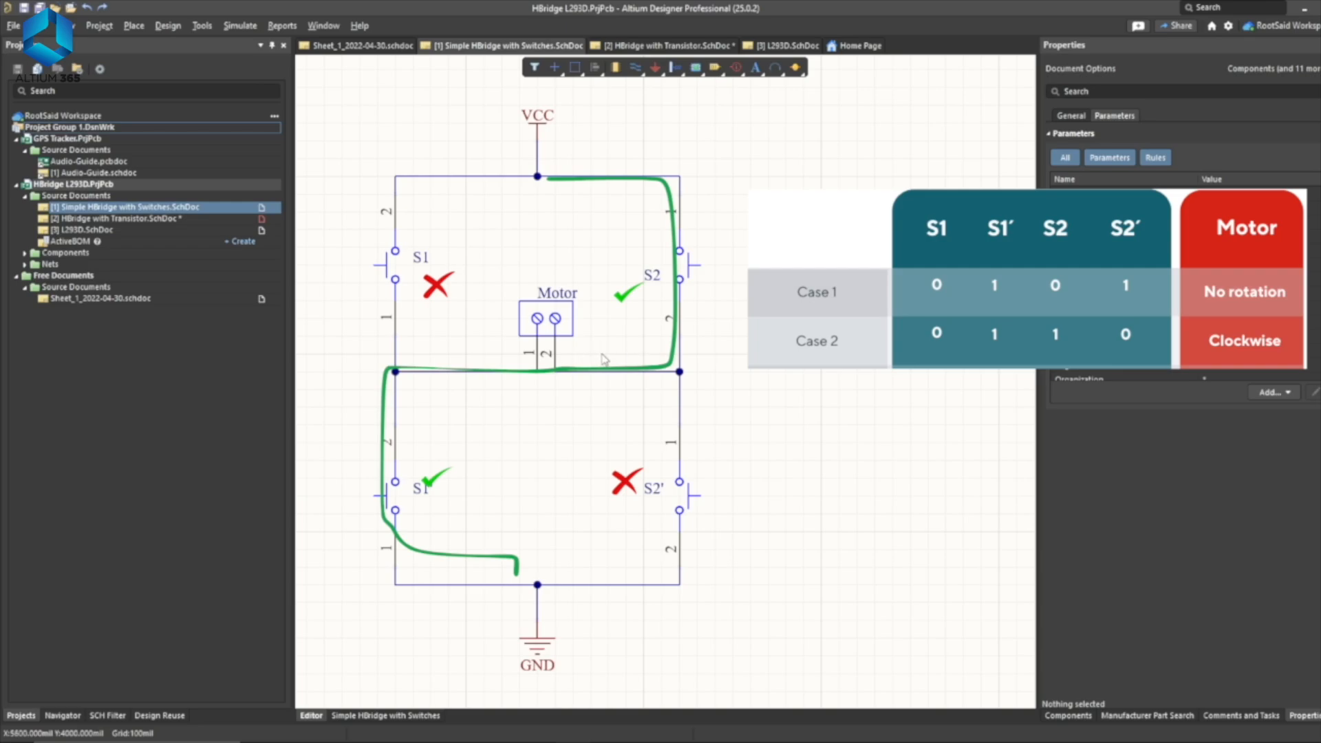
{"action": "mouse_move", "coordinate": [540, 310]}
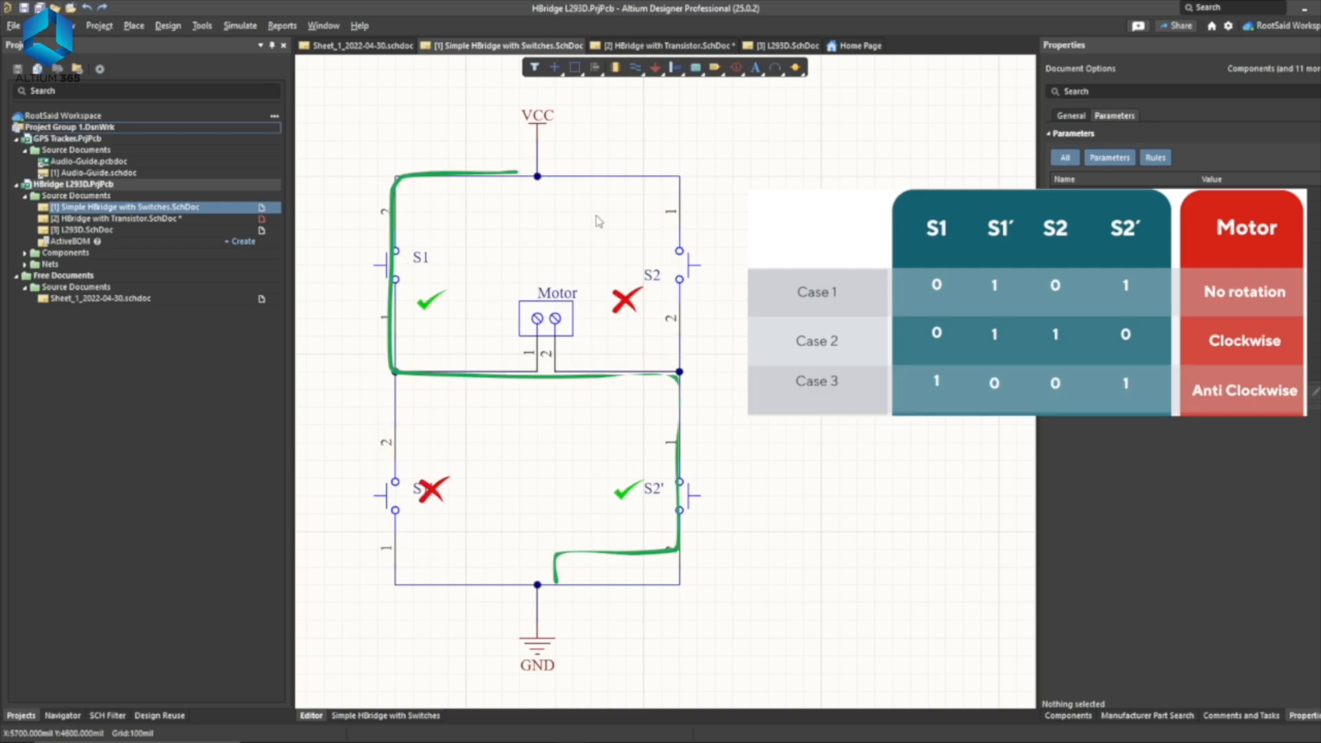
{"action": "mouse_move", "coordinate": [535, 608]}
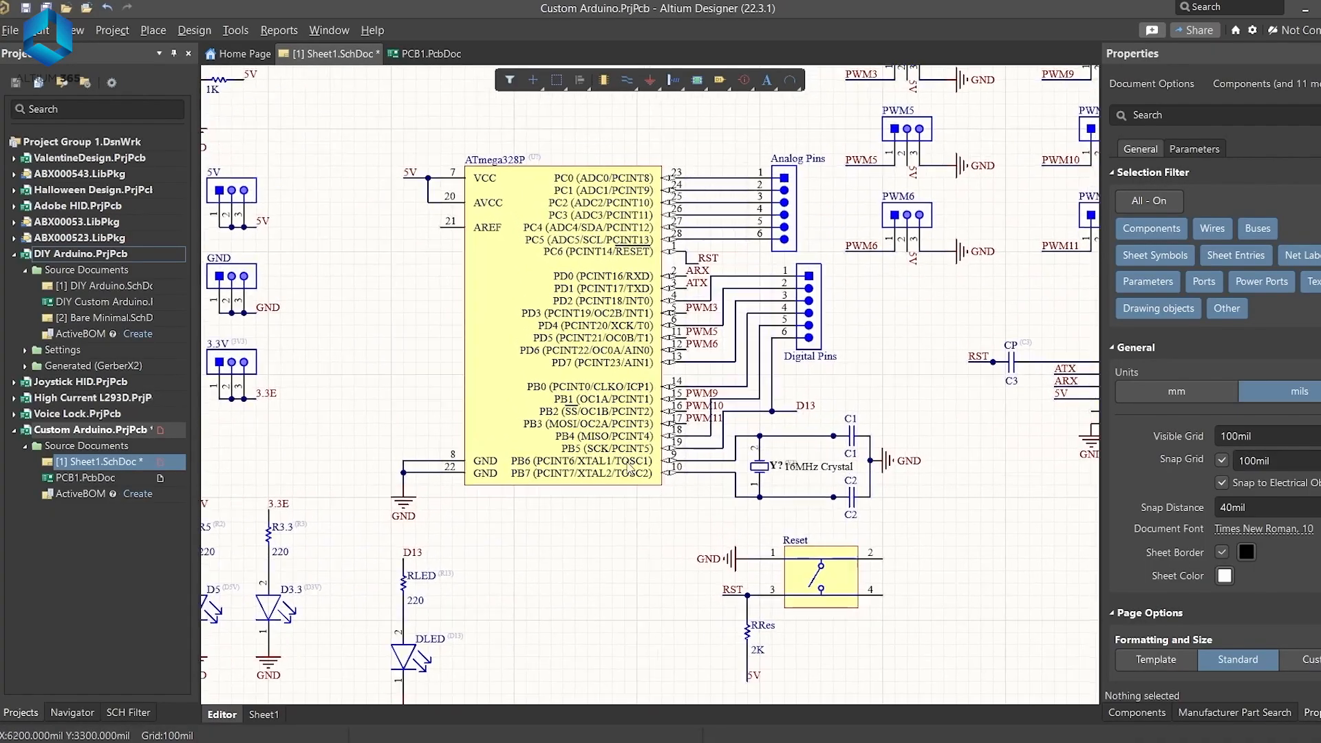
Switch from the Custom Arduino schematic to the browser's Altium 365 Projects page
{"action": "left_click", "coordinate": [425, 54]}
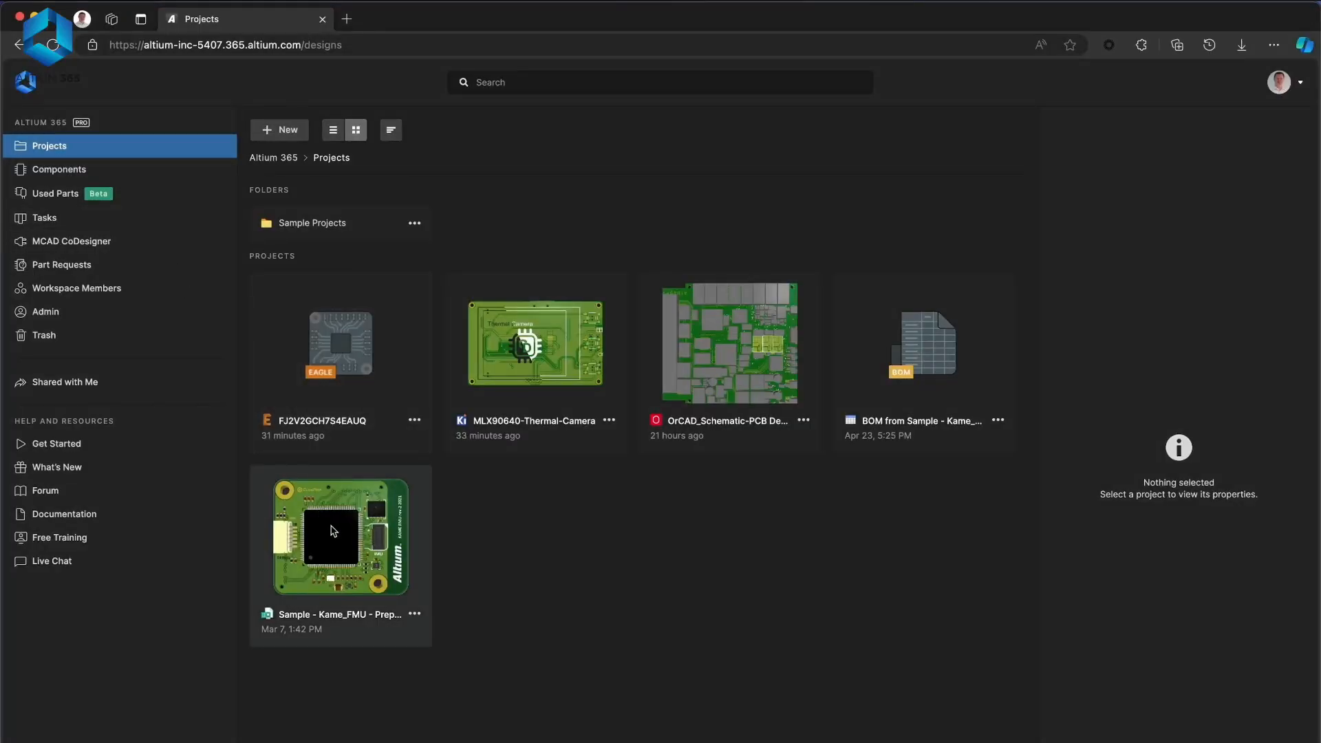
Open the Sample Kame_FMU project and add comments 'add a 100nF cap' and 'quite close to pad'
{"action": "double_click", "coordinate": [340, 533]}
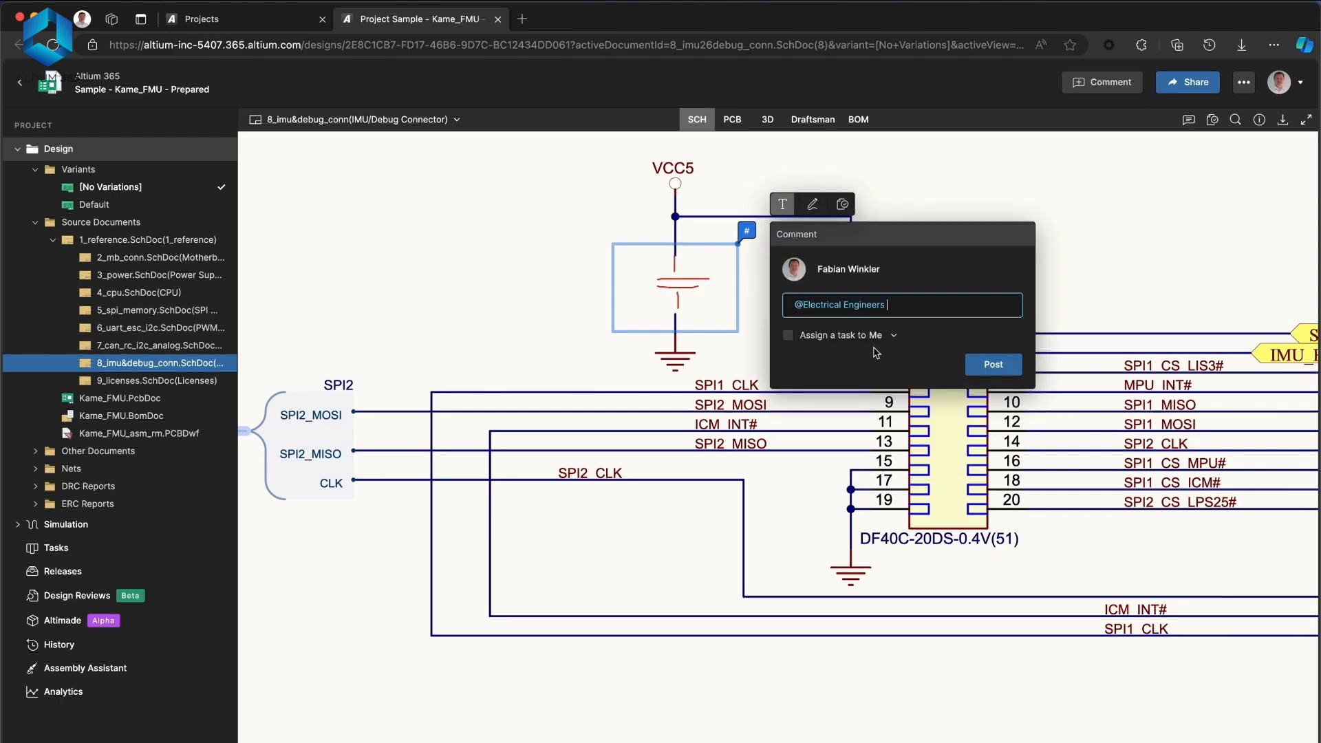
{"action": "type", "text": "add a 100nF cap"}
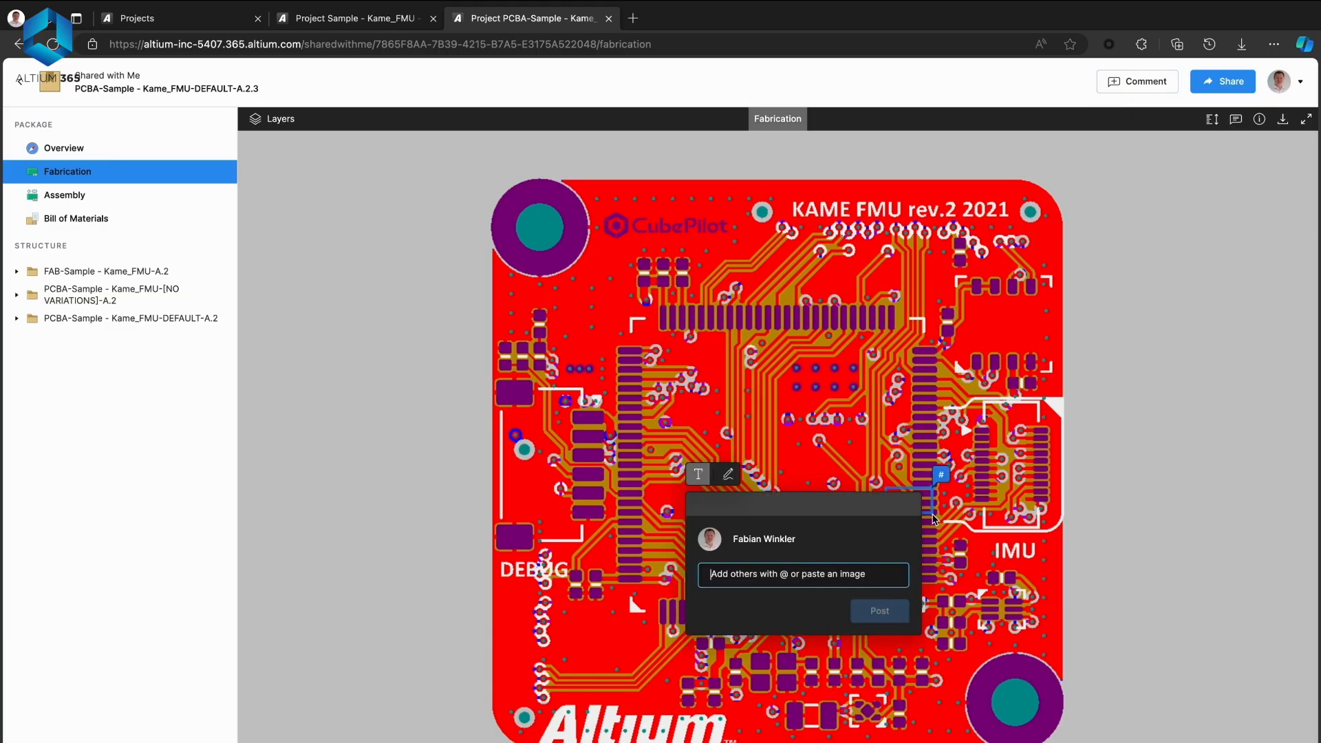
{"action": "type", "text": "quite close to pad"}
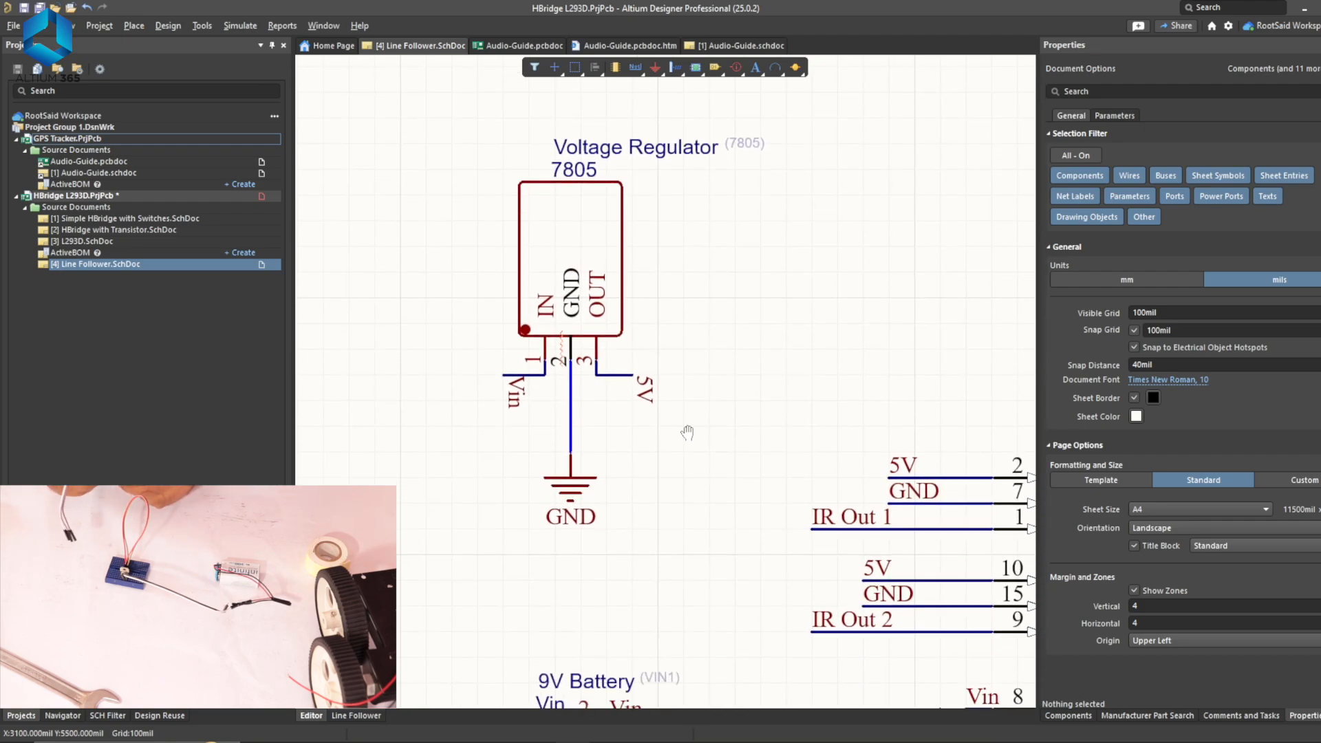
{"action": "scroll", "scroll_direction": "down", "scroll_amount": 3}
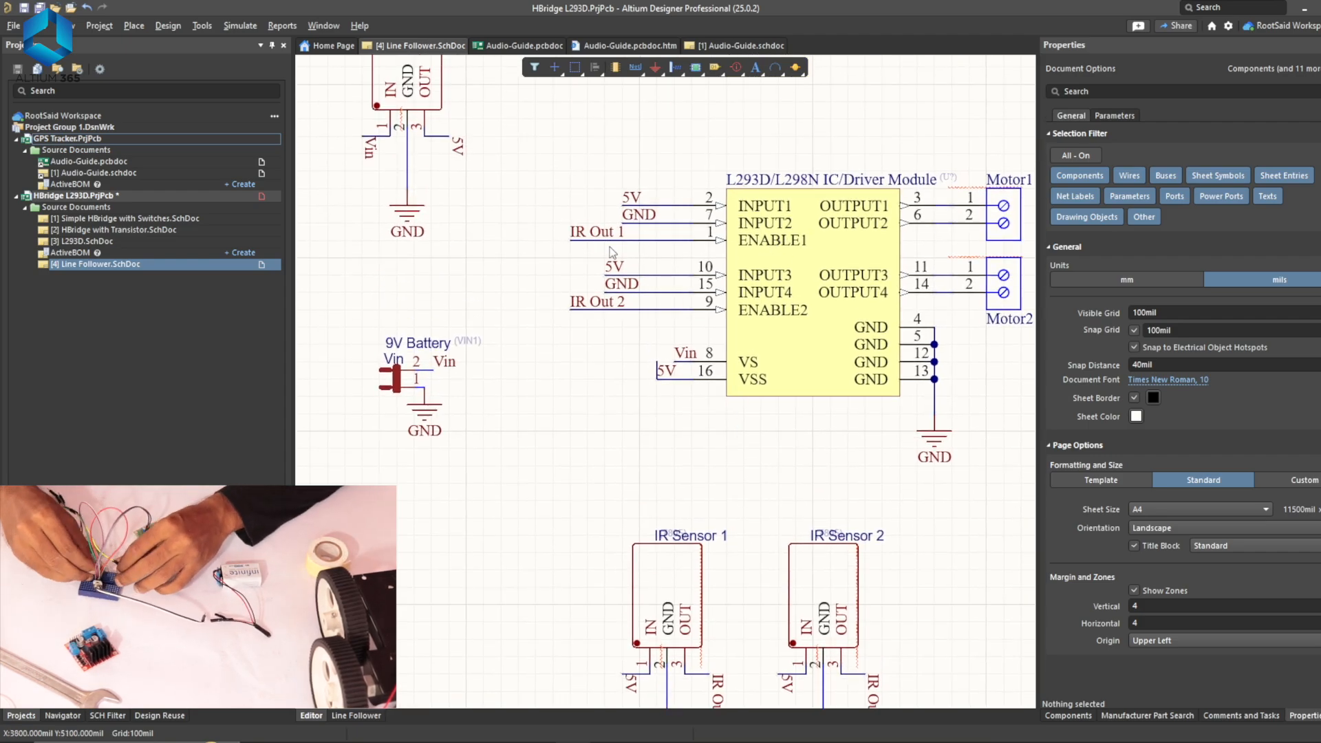
{"action": "scroll", "scroll_direction": "down", "scroll_amount": 3}
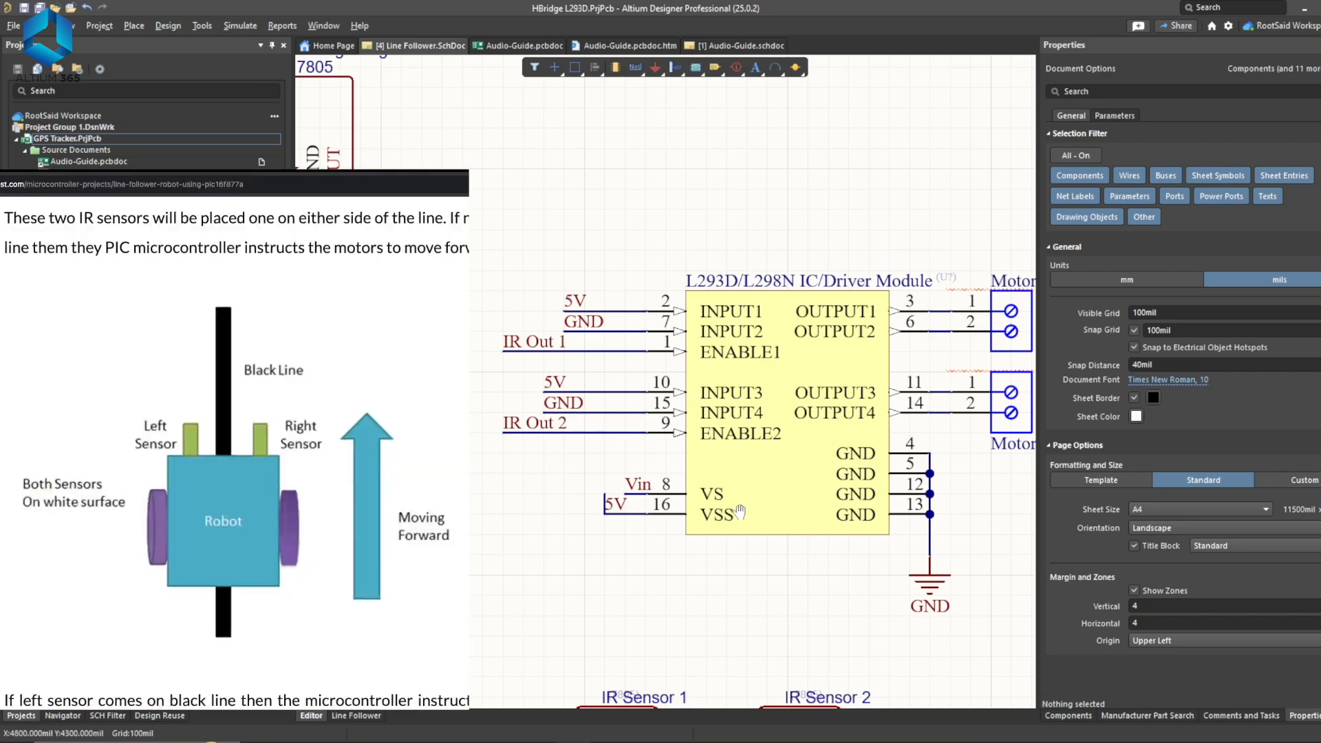
Zoom out on the Line Follower schematic and move on to the Altium Student Lab page
{"action": "scroll", "scroll_direction": "down", "scroll_amount": 3}
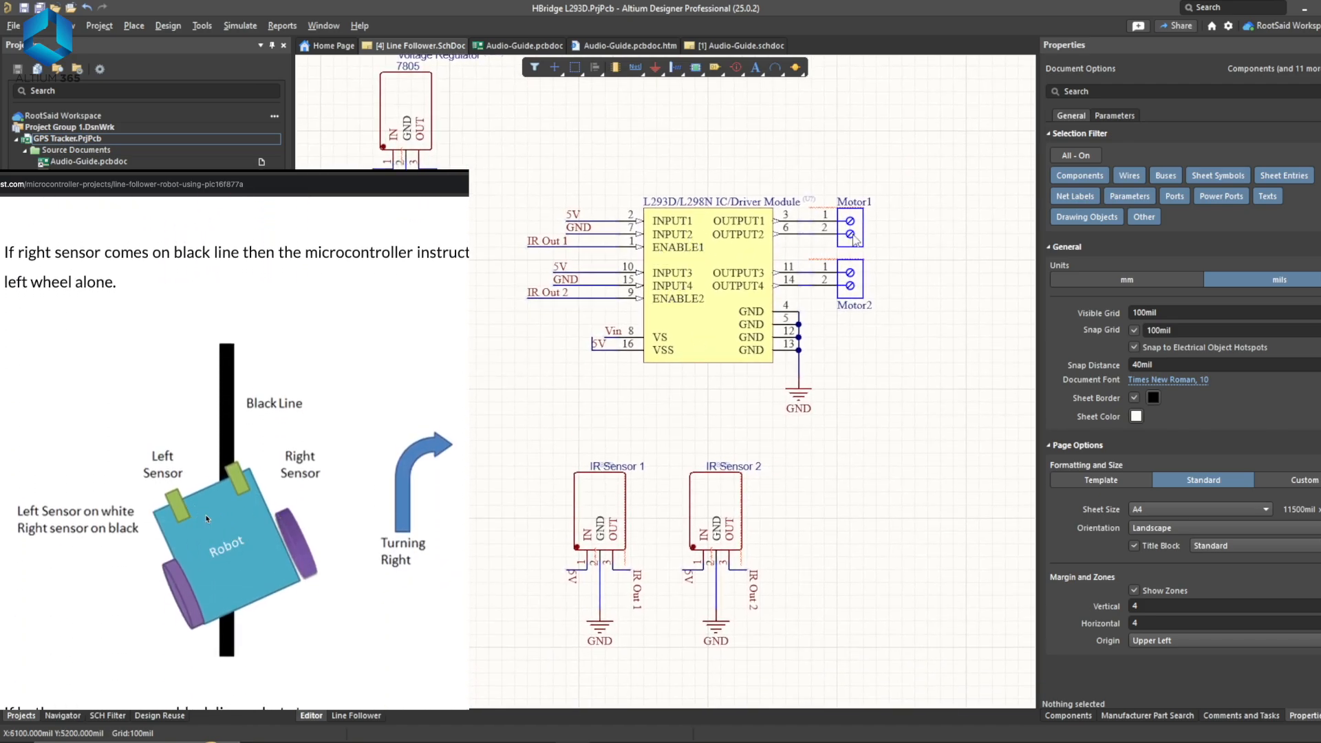
{"action": "scroll", "scroll_direction": "down", "scroll_amount": 3}
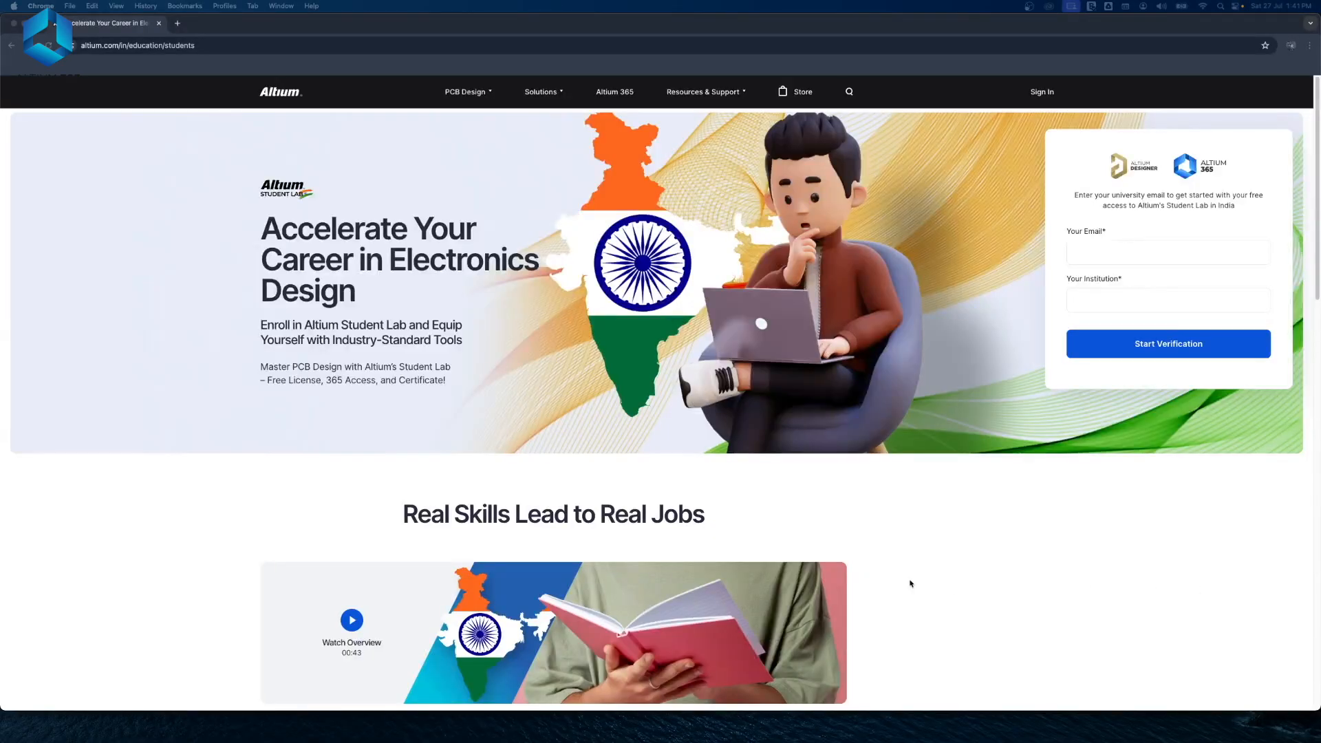
{"action": "scroll", "scroll_direction": "down", "scroll_amount": 3}
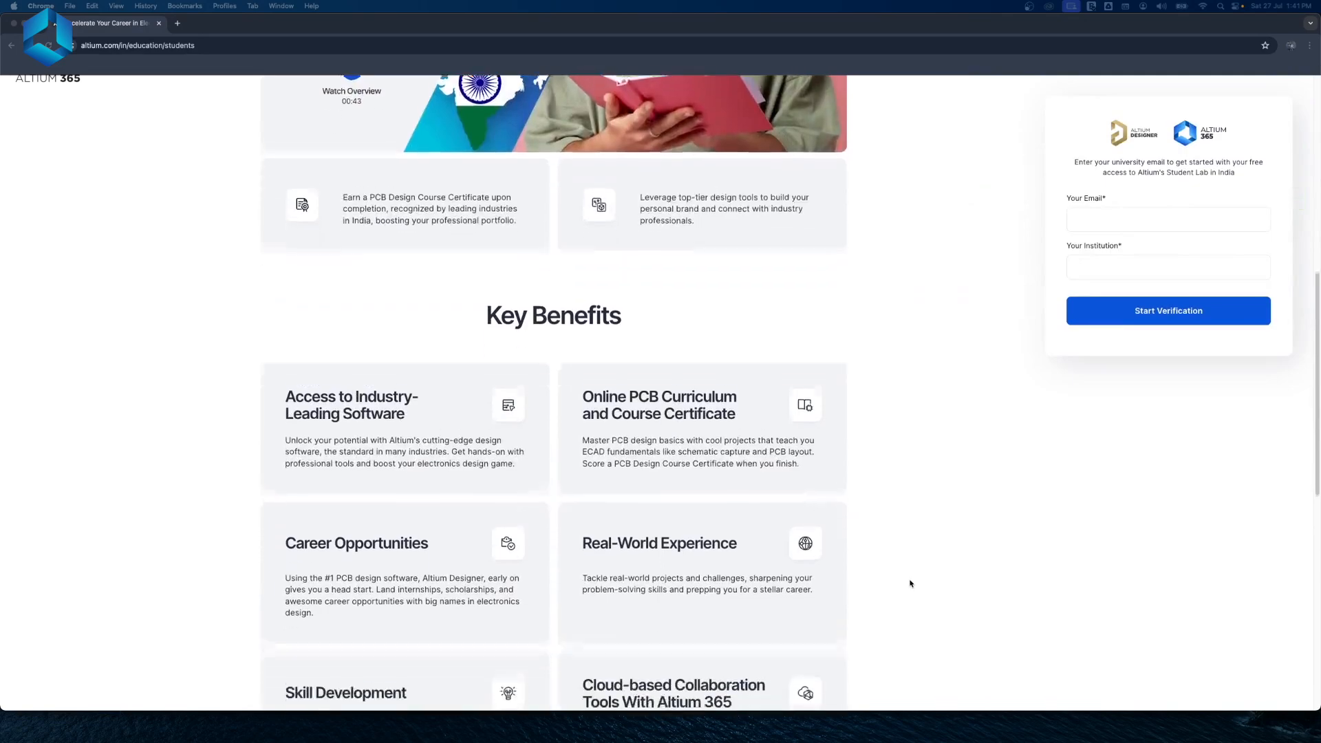
{"action": "left_click", "coordinate": [1168, 219]}
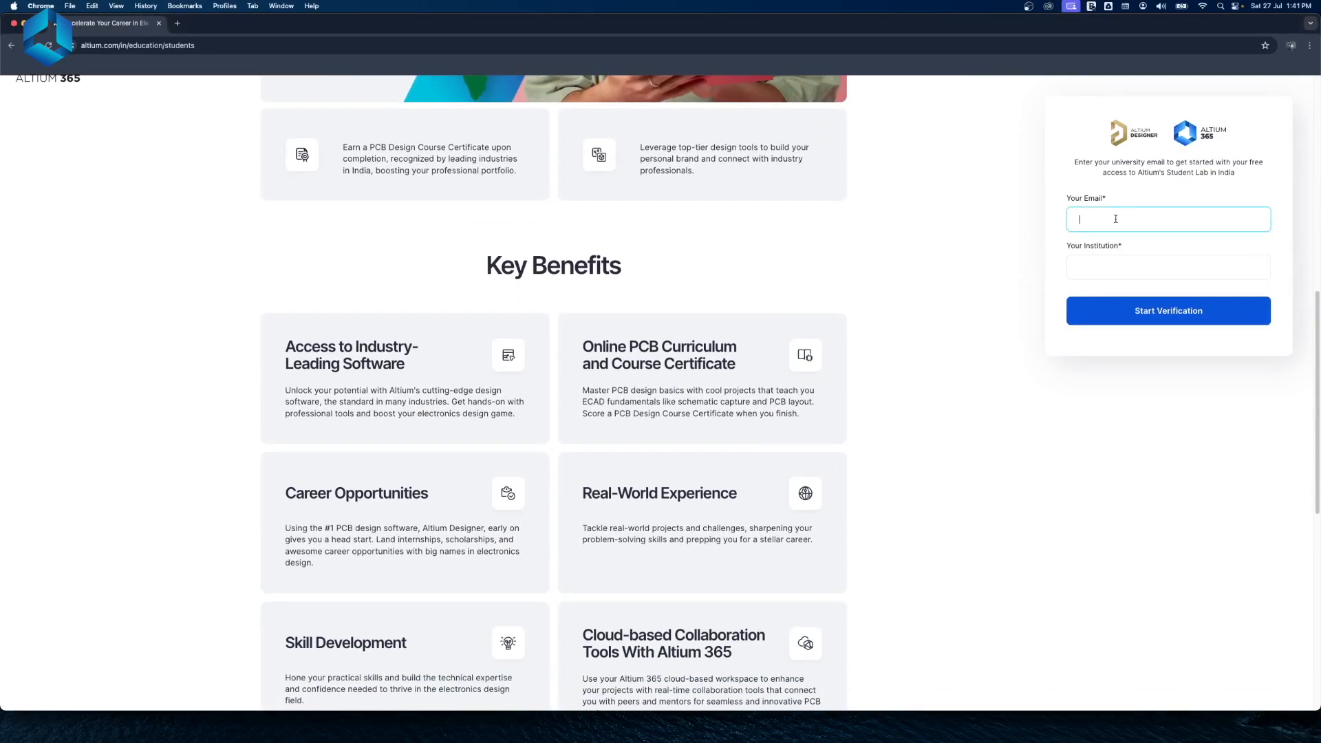
{"action": "type", "text": "jithinrootsa"}
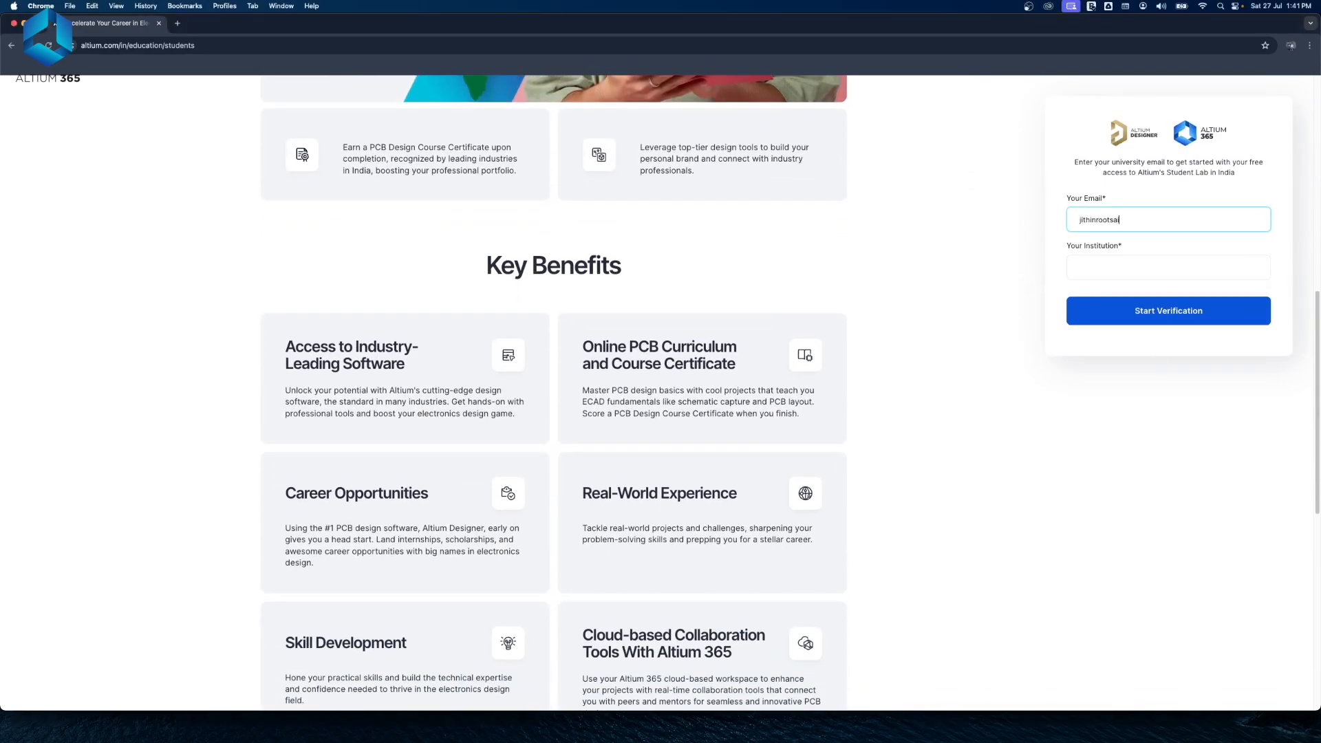
{"action": "type", "text": "Kera"}
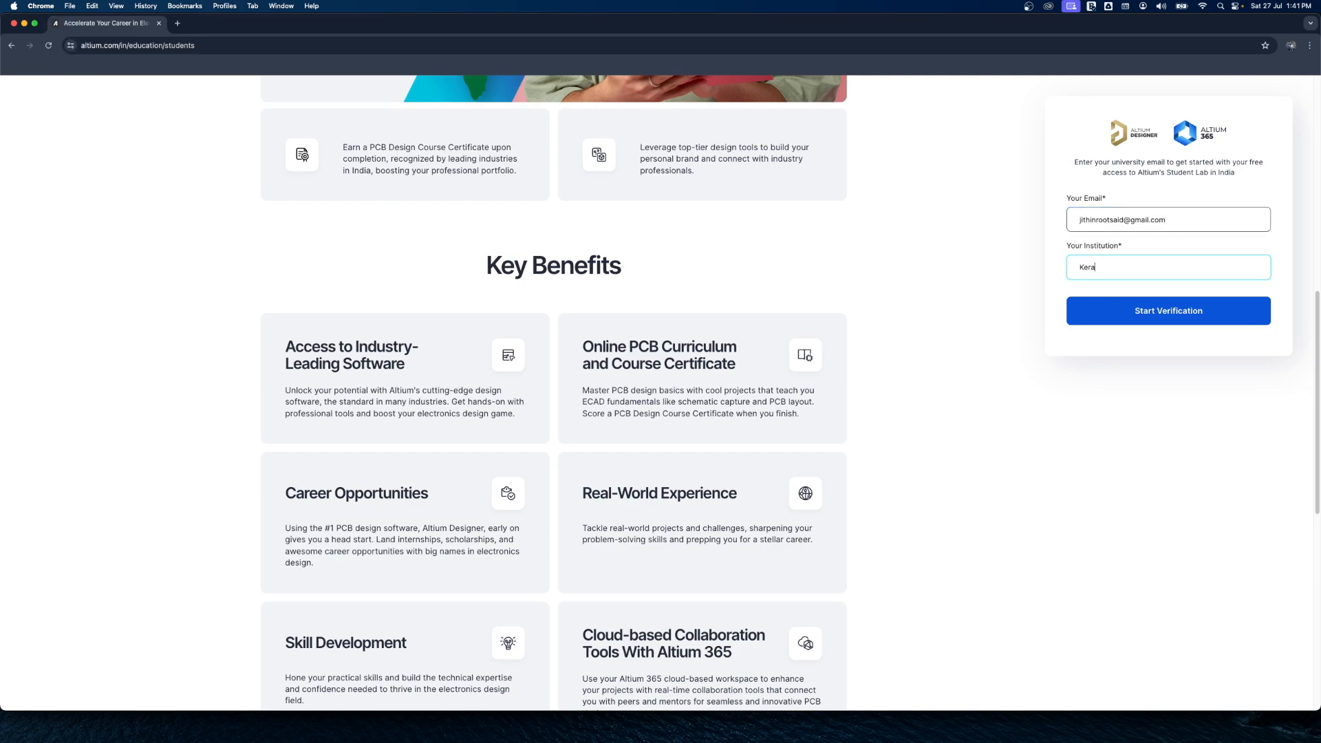
{"action": "left_click", "coordinate": [1168, 310]}
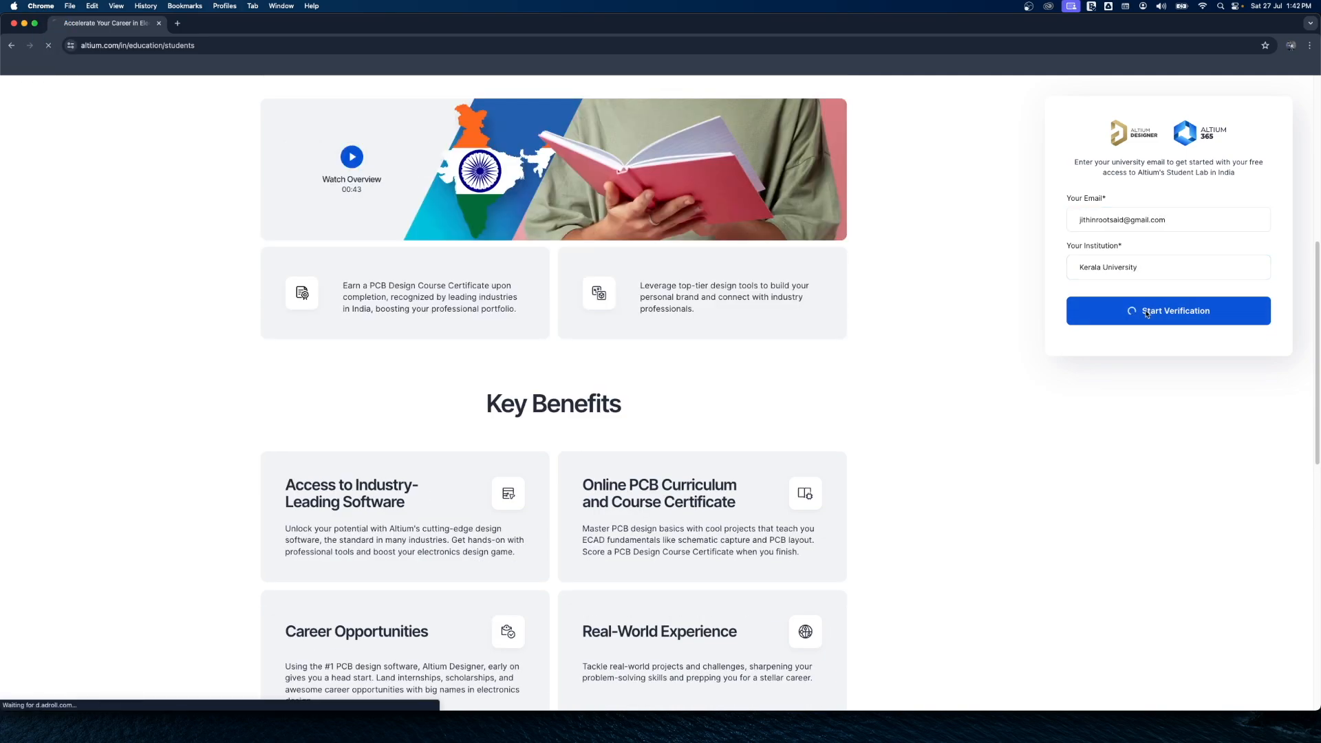
{"action": "left_click", "coordinate": [1168, 310]}
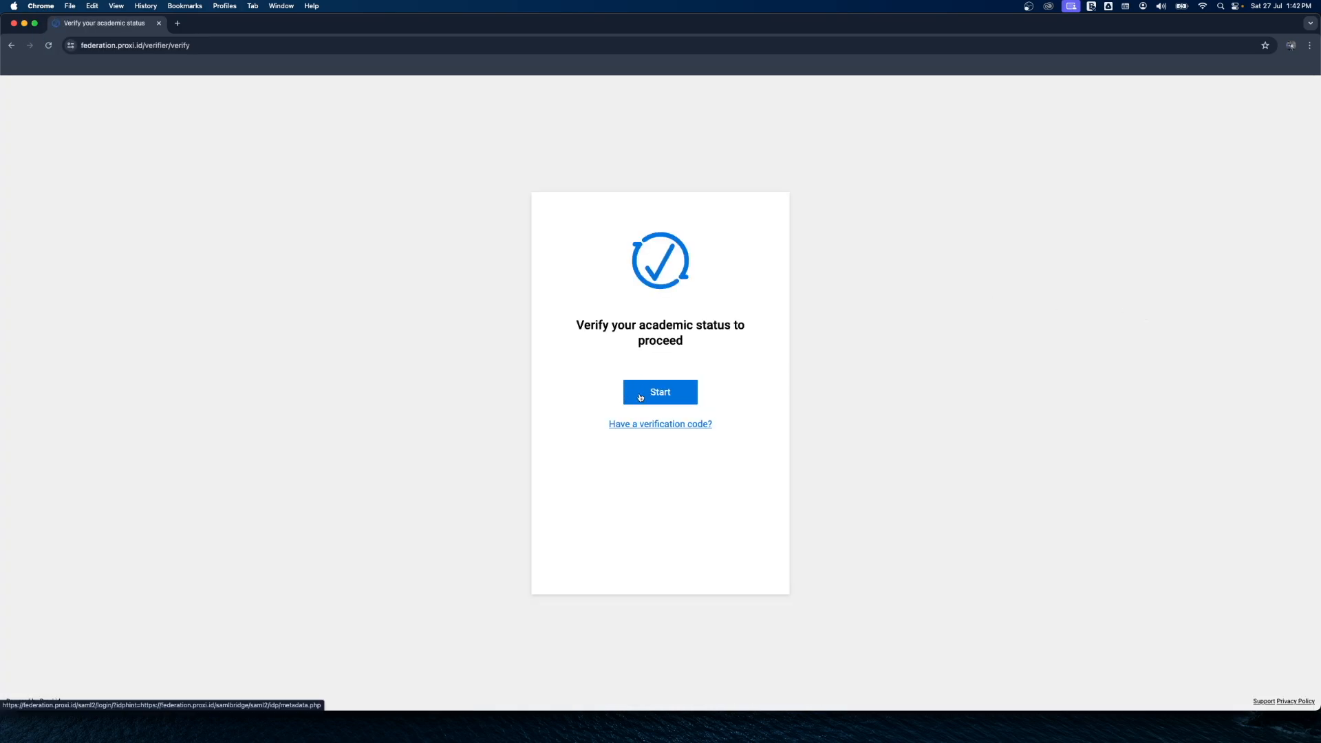
Search 'Kerala' in Proxi.id and choose University of Kerala as the institution
{"action": "left_click", "coordinate": [659, 392]}
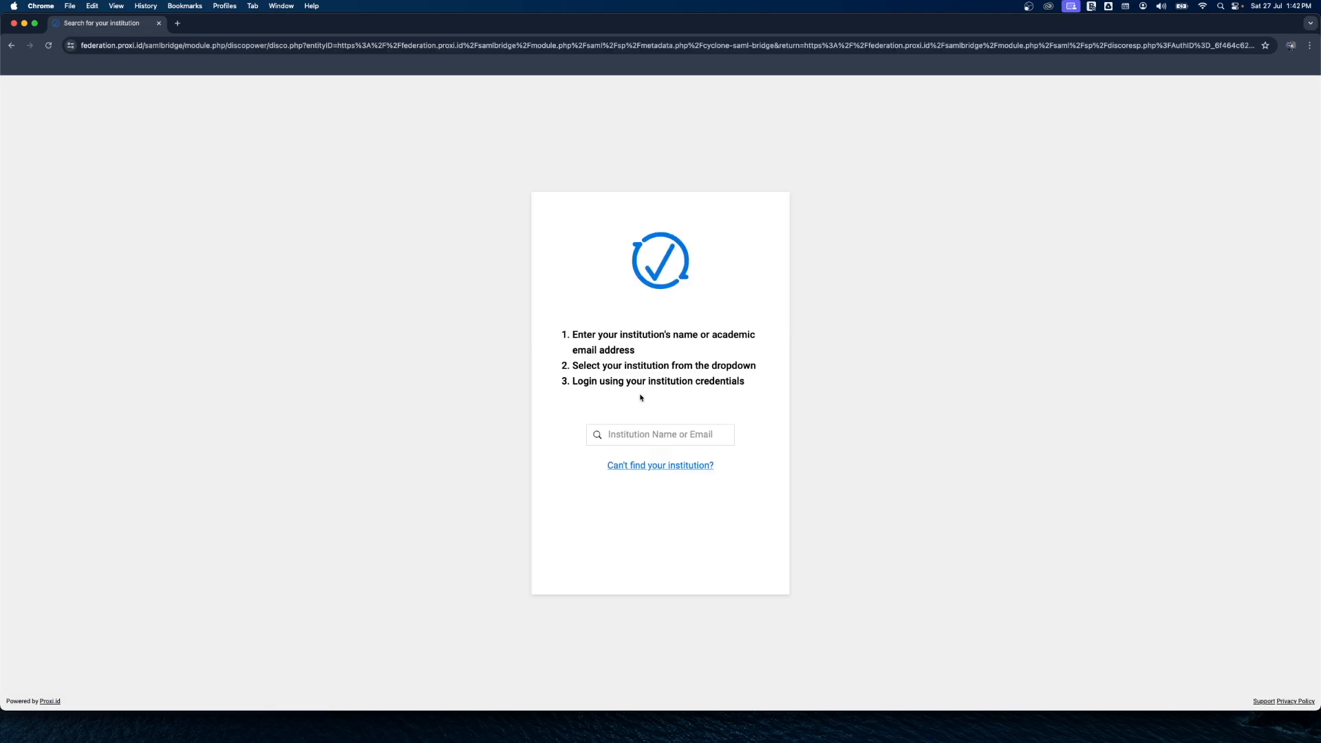
{"action": "left_click", "coordinate": [659, 433]}
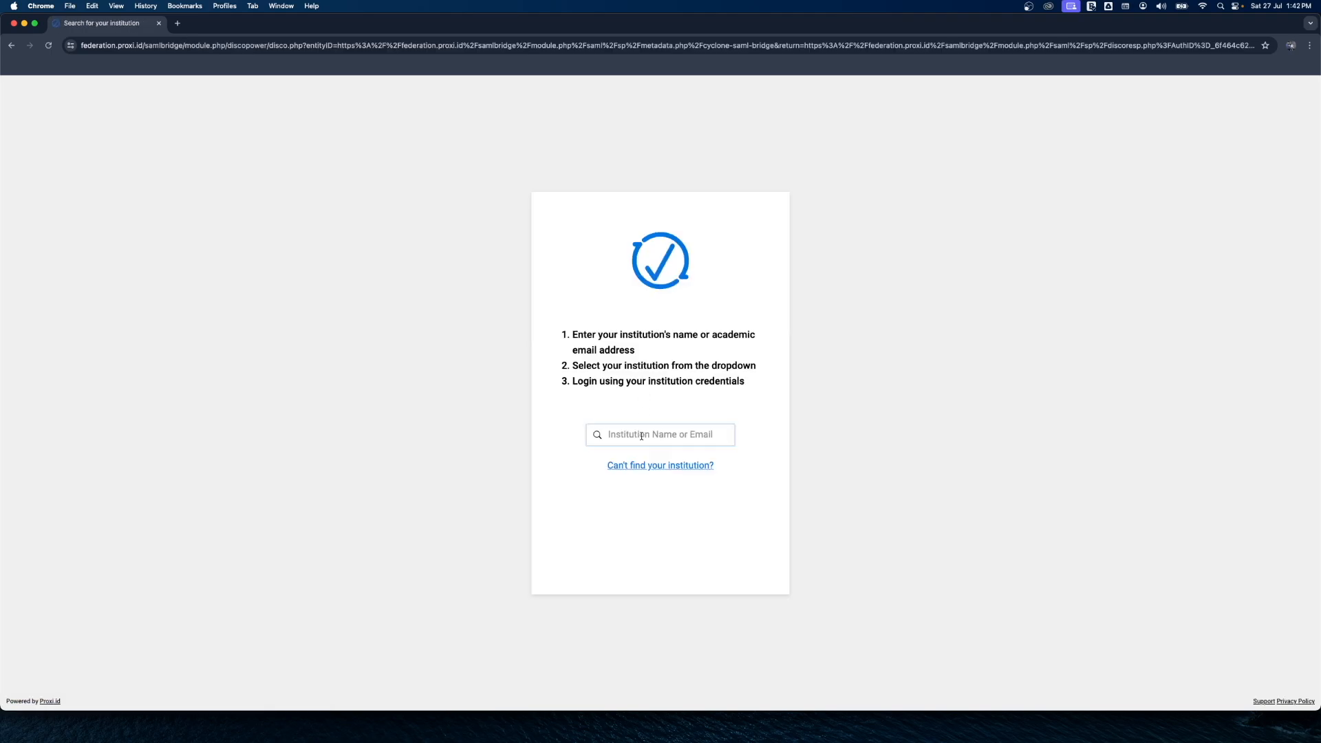
{"action": "type", "text": "Kerala"}
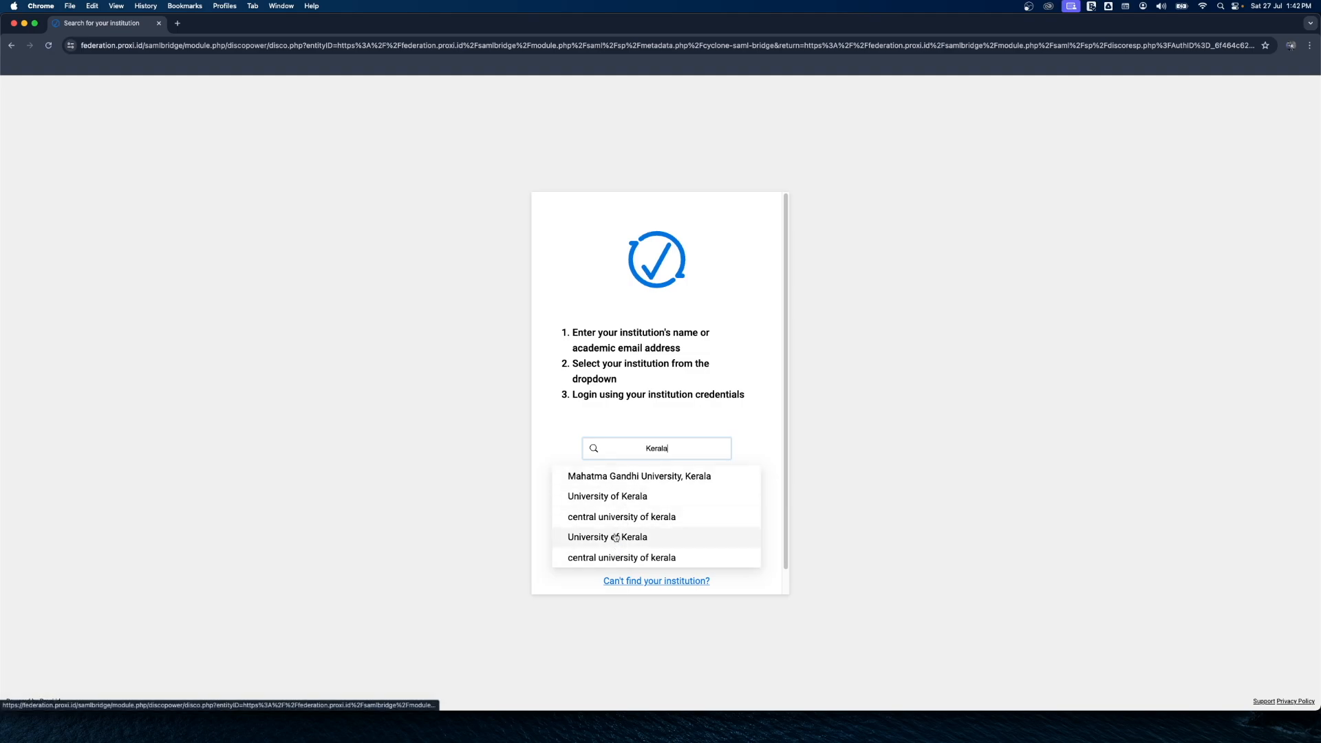
{"action": "left_click", "coordinate": [606, 497]}
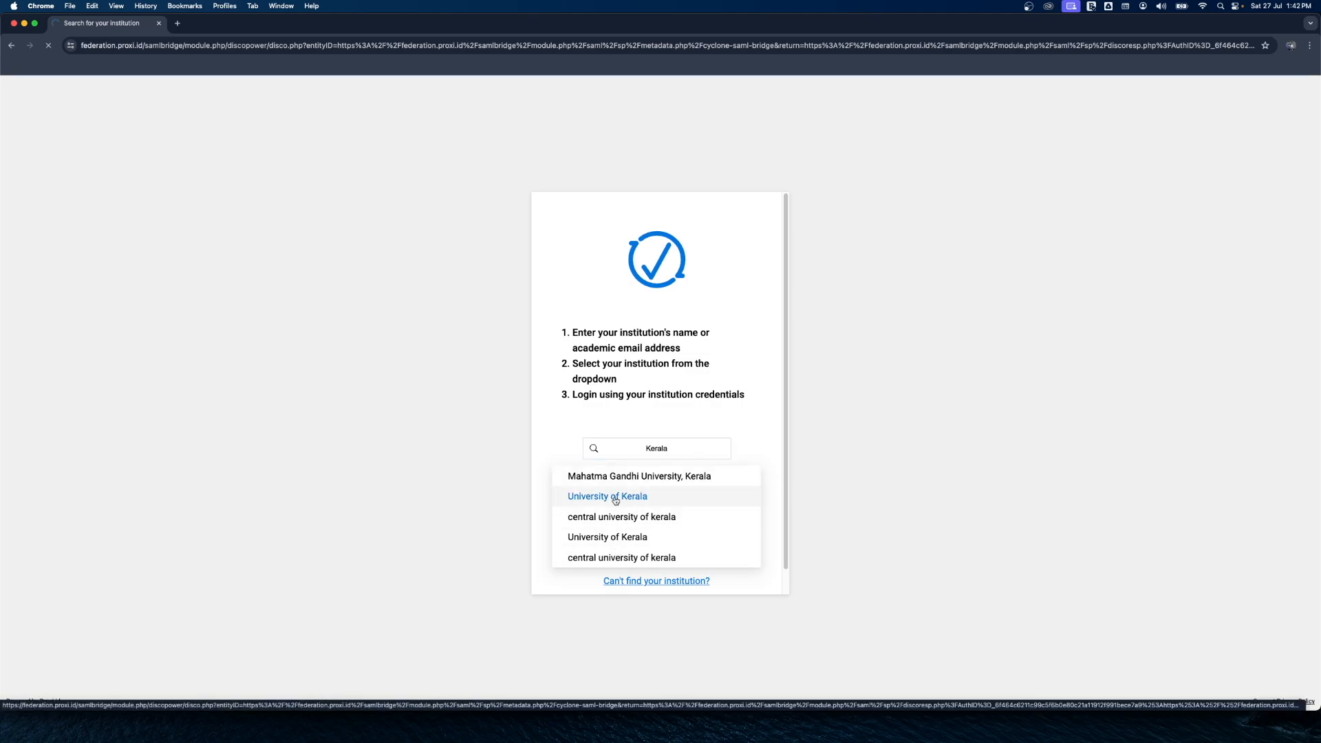
{"action": "left_click", "coordinate": [607, 496]}
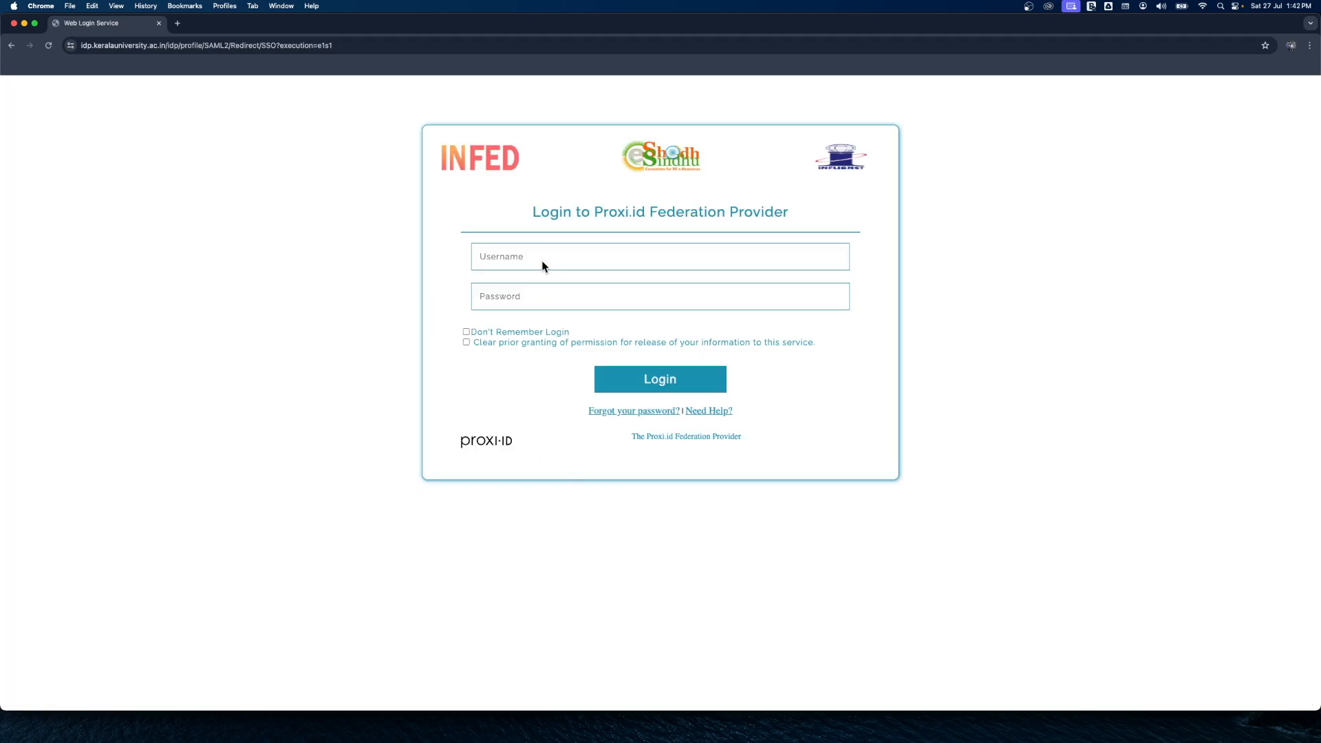